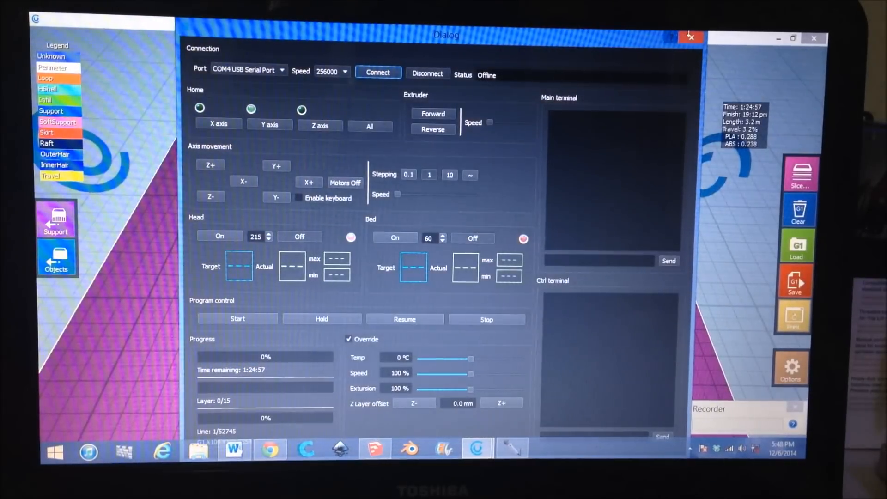
Step: Close the printer control dialog to reveal both models' sliced preview
{"action": "left_click", "coordinate": [794, 317]}
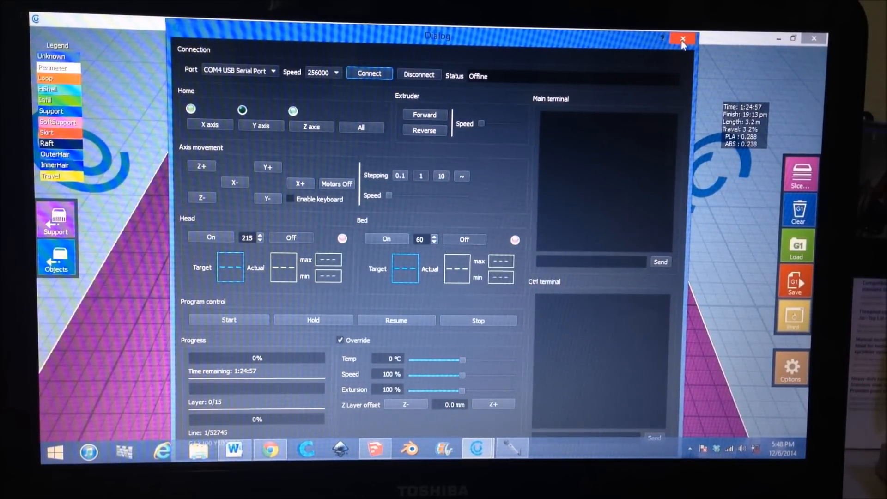
{"action": "left_click", "coordinate": [682, 38]}
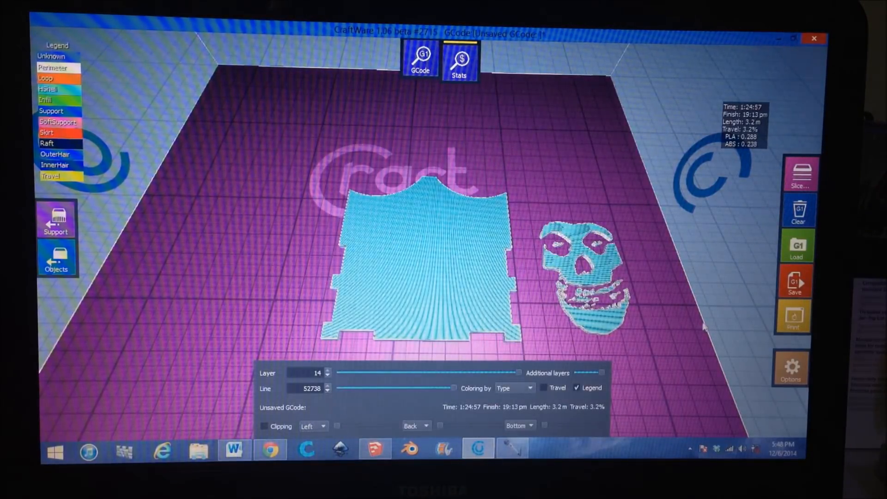
Step: Review the build volume settings in Options, then close the Options window
{"action": "left_click", "coordinate": [791, 366]}
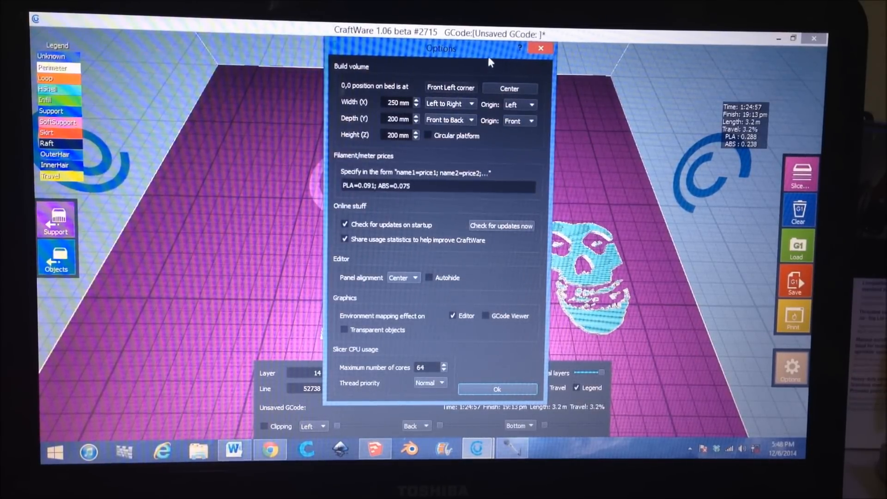
{"action": "mouse_move", "coordinate": [539, 48]}
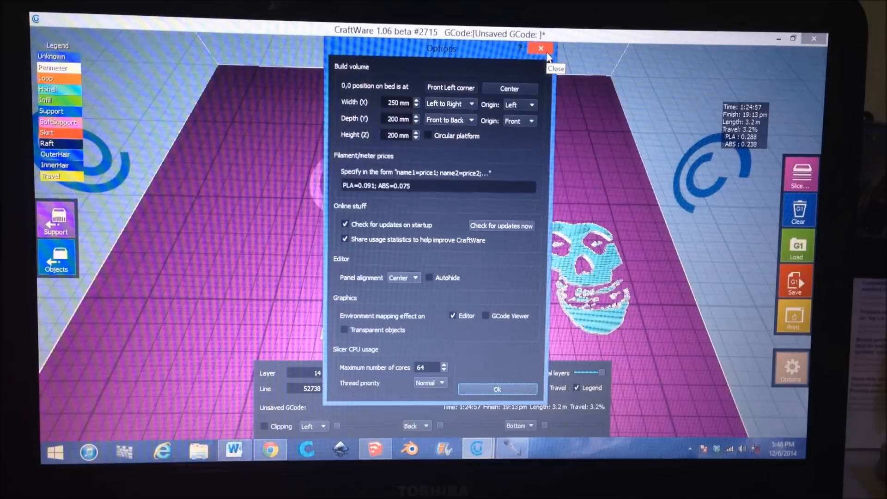
{"action": "left_click", "coordinate": [539, 48]}
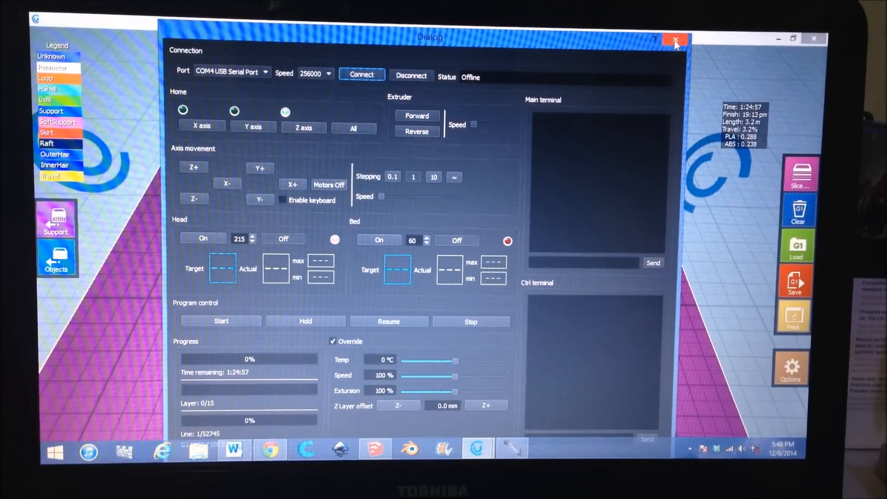
{"action": "mouse_move", "coordinate": [674, 40]}
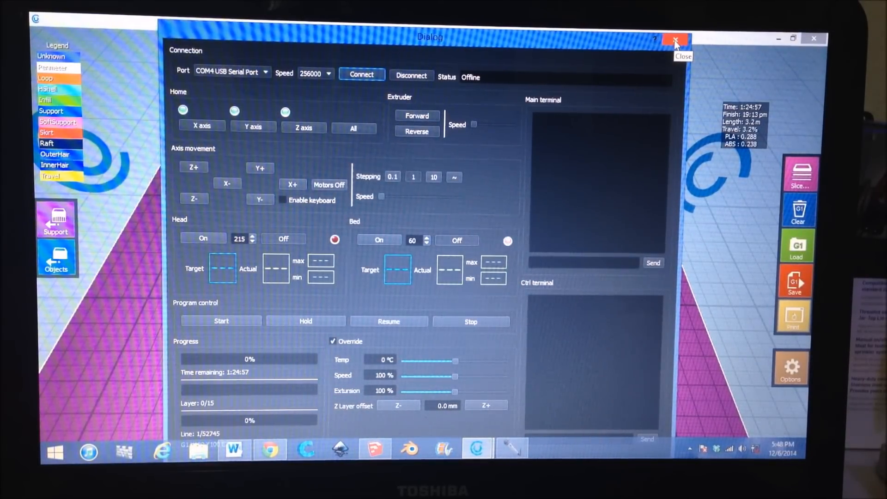
Step: Close the printer control dialog again to return to the sliced preview
{"action": "left_click", "coordinate": [675, 40]}
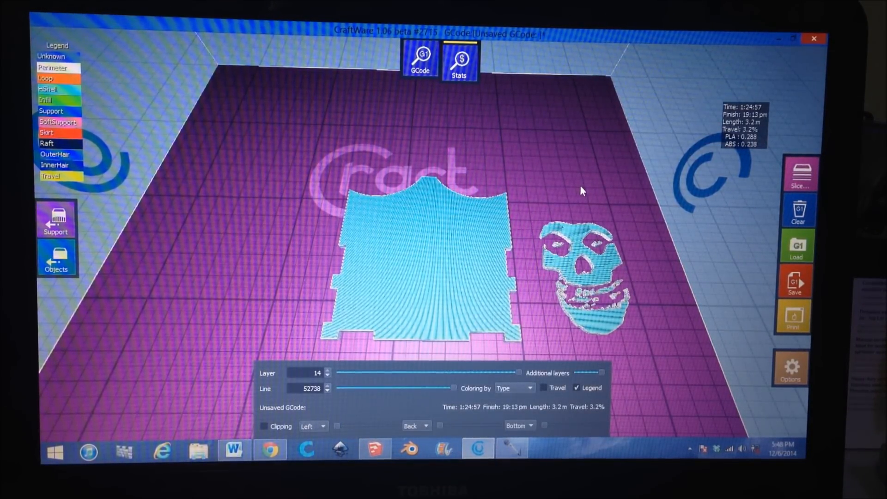
{"action": "mouse_move", "coordinate": [577, 198]}
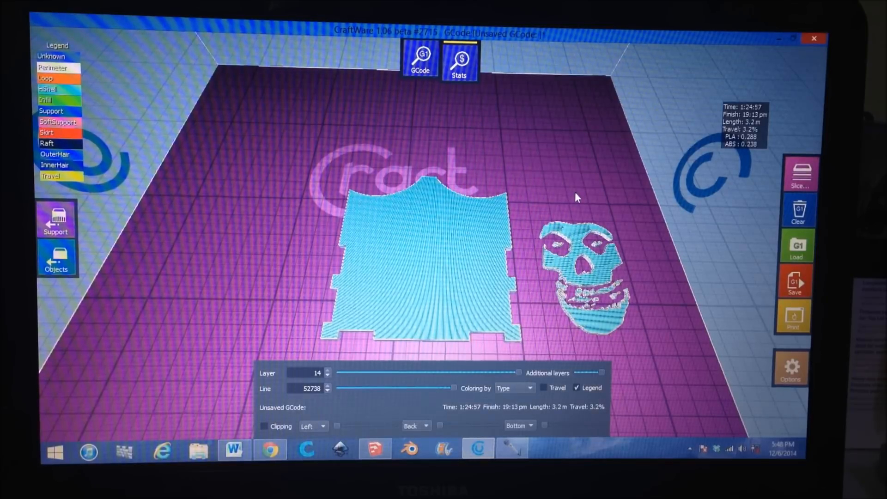
{"action": "mouse_move", "coordinate": [580, 207]}
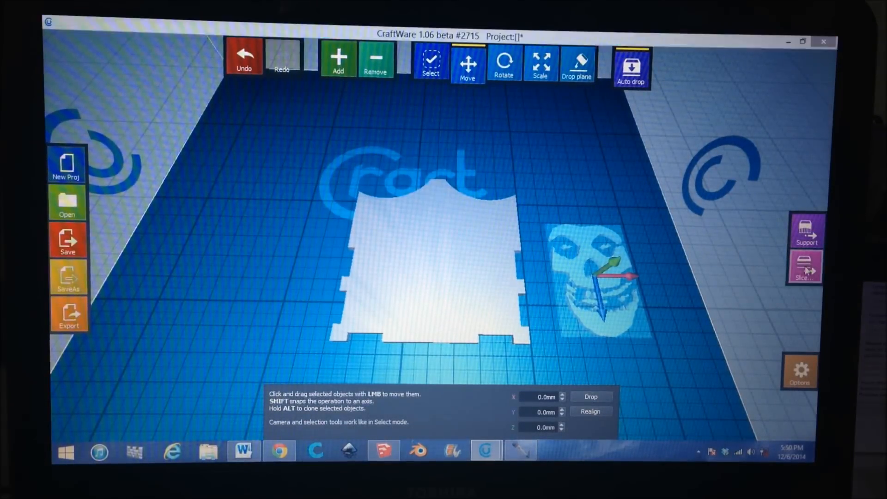
Step: Open the slicing settings window for the two models
{"action": "left_click", "coordinate": [804, 267]}
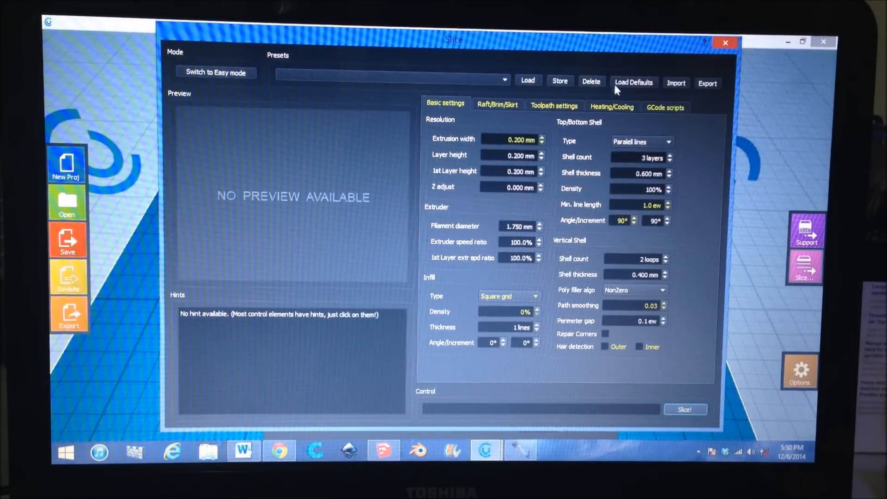
{"action": "mouse_move", "coordinate": [506, 130]}
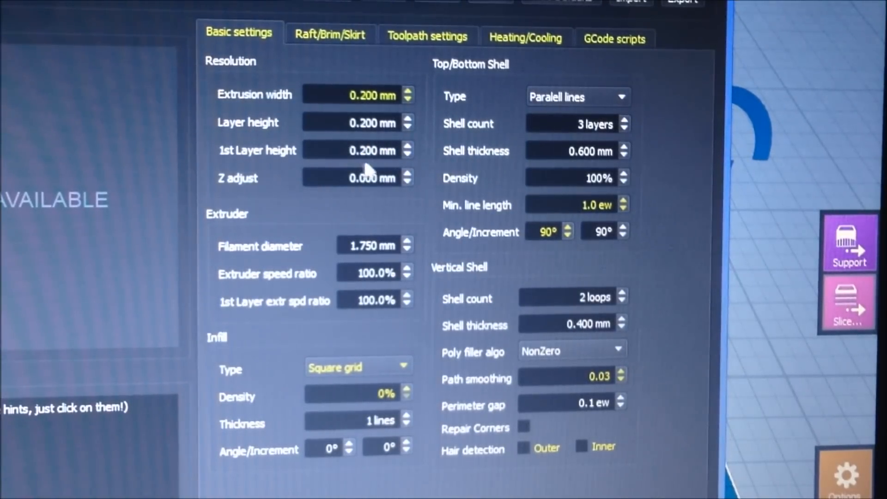
{"action": "mouse_move", "coordinate": [316, 167]}
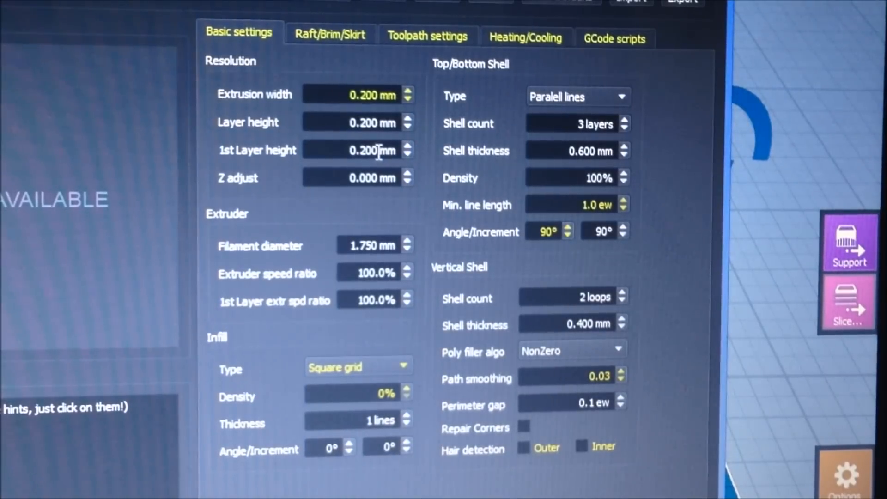
{"action": "mouse_move", "coordinate": [396, 232]}
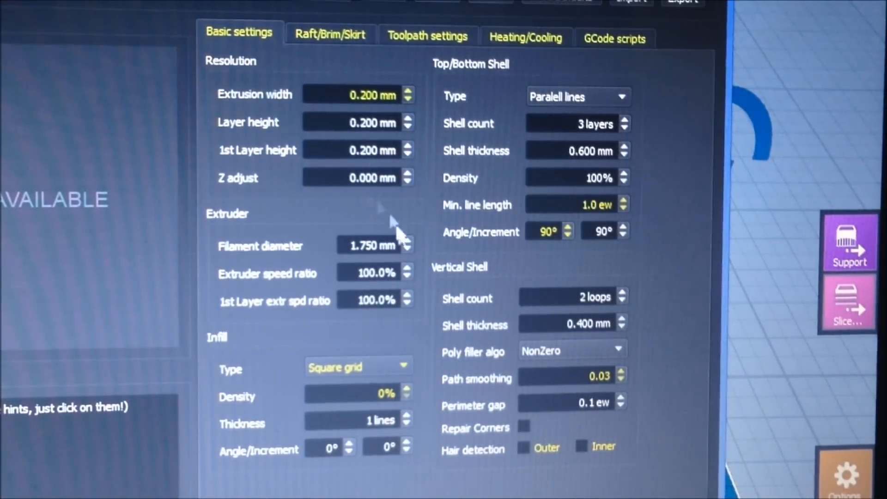
{"action": "mouse_move", "coordinate": [297, 255]}
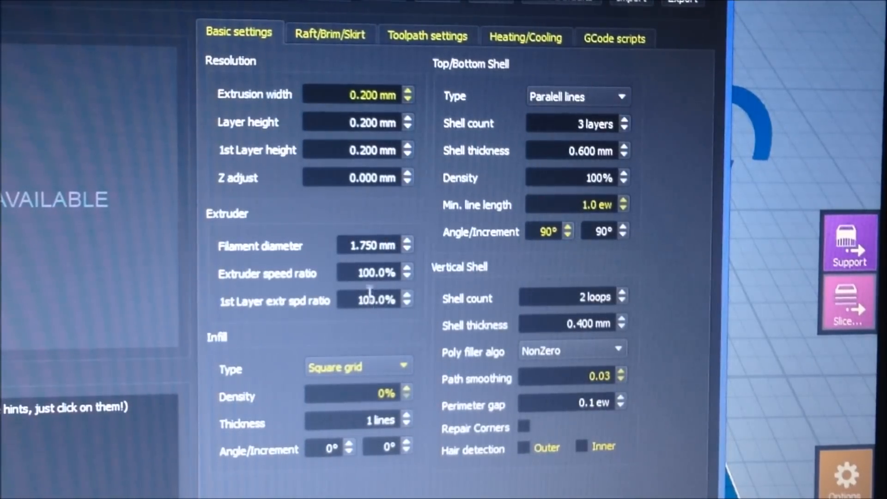
{"action": "mouse_move", "coordinate": [378, 272]}
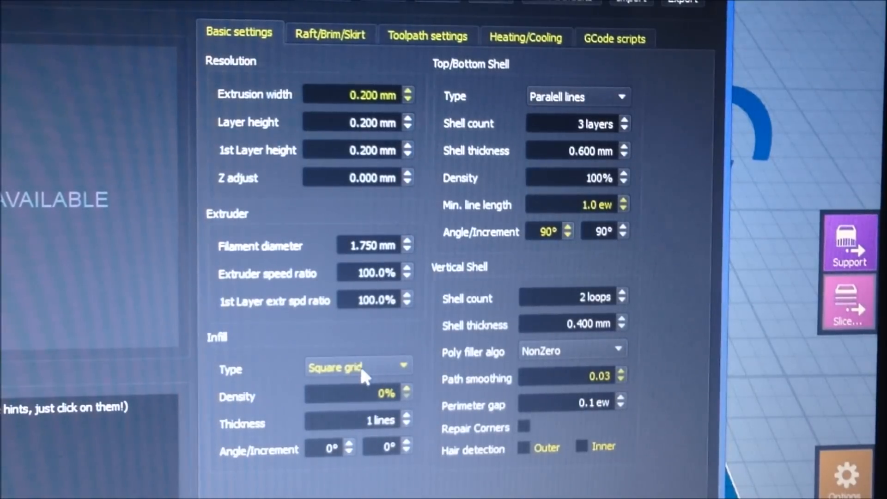
Step: Keep square grid infill at 0% density, then view the raft, brim and skirt settings
{"action": "left_click", "coordinate": [357, 366]}
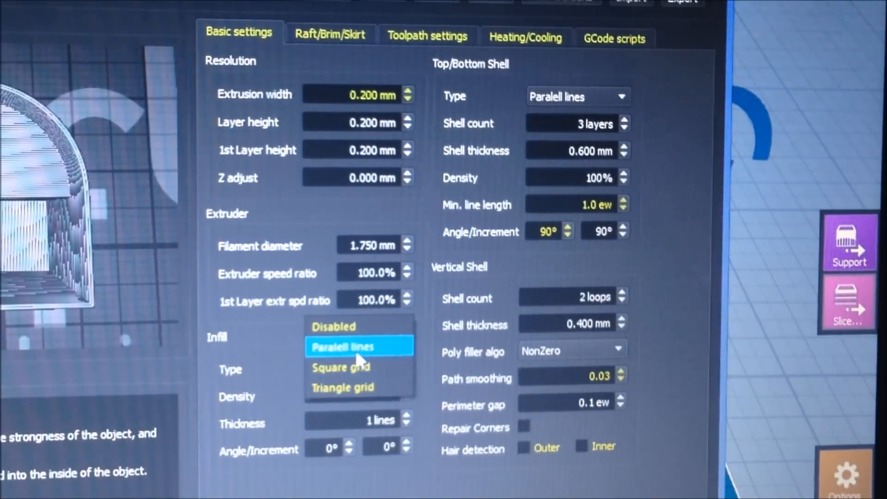
{"action": "left_click", "coordinate": [341, 367]}
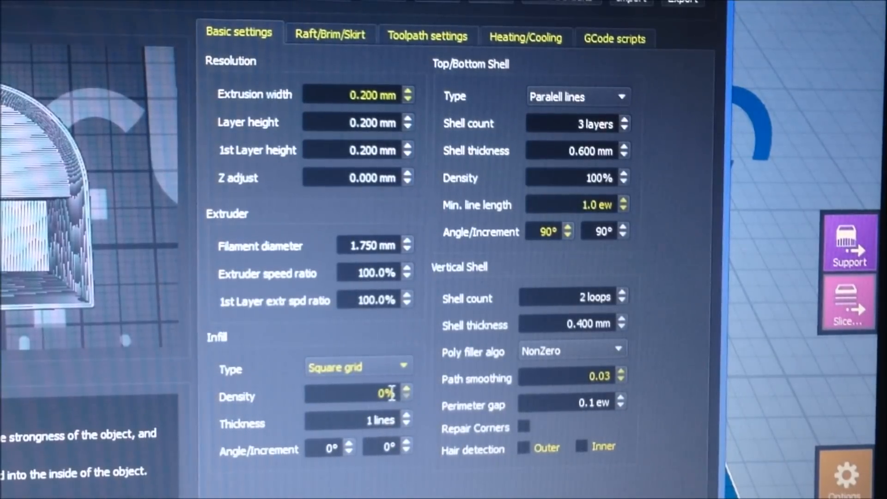
{"action": "left_click", "coordinate": [356, 396]}
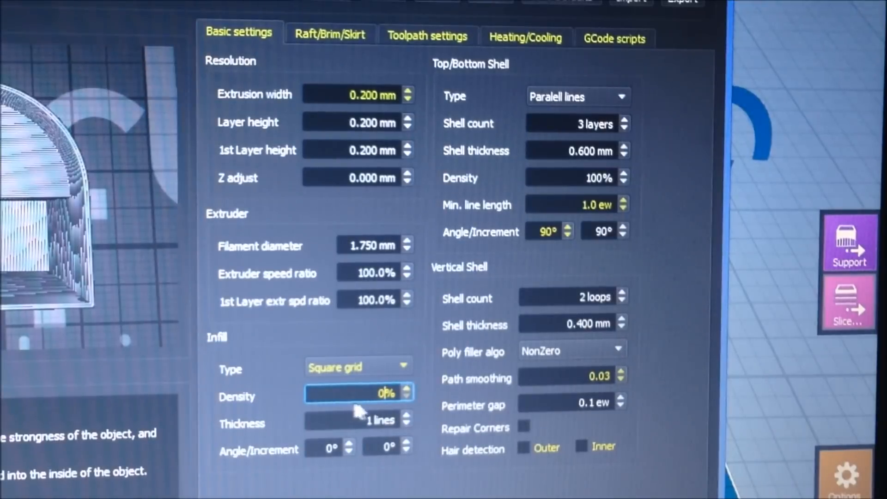
{"action": "left_click", "coordinate": [368, 392]}
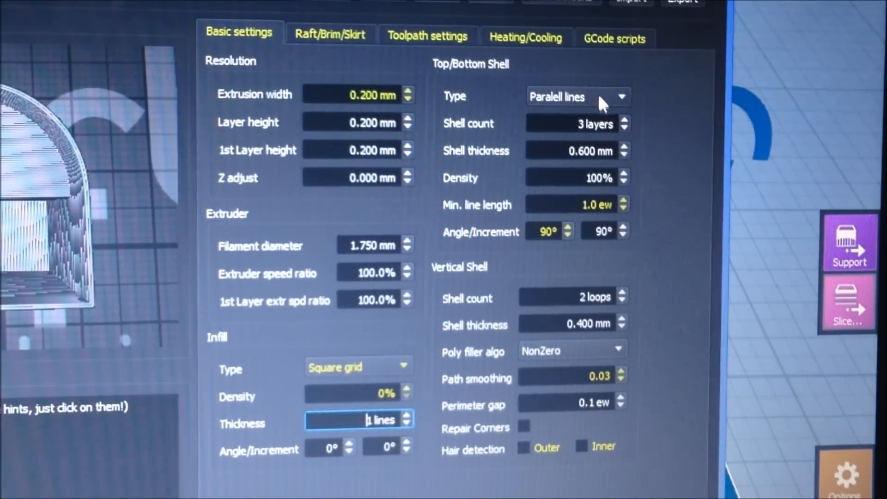
{"action": "mouse_move", "coordinate": [571, 119]}
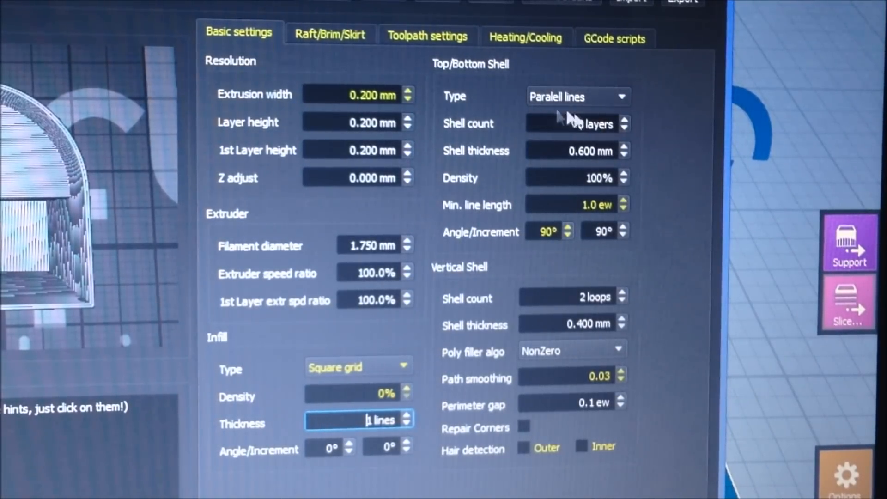
{"action": "left_click", "coordinate": [624, 119]}
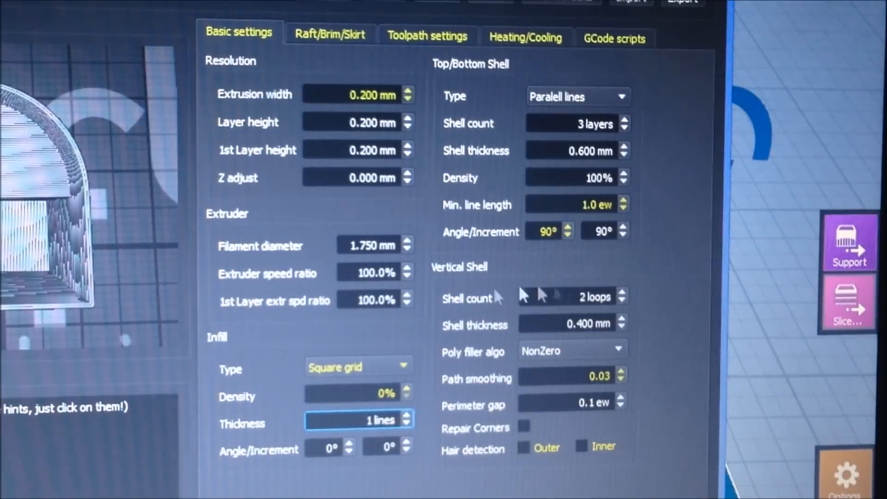
{"action": "mouse_move", "coordinate": [532, 291]}
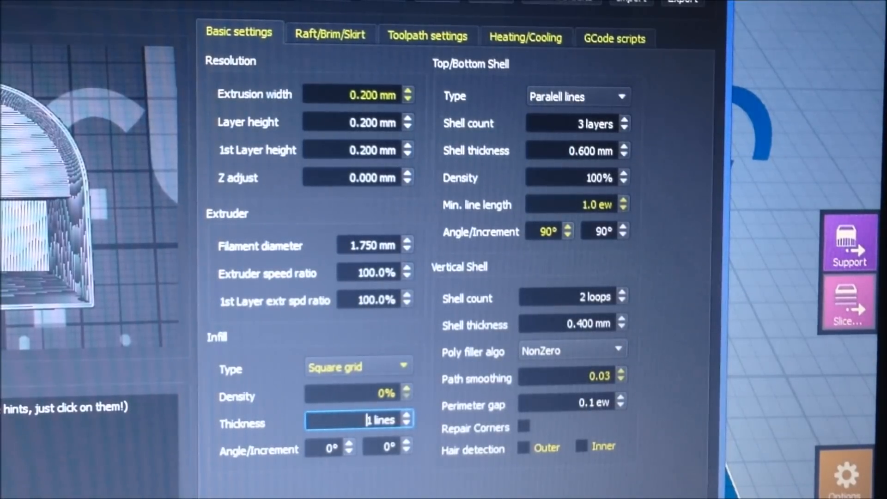
{"action": "left_click", "coordinate": [330, 35]}
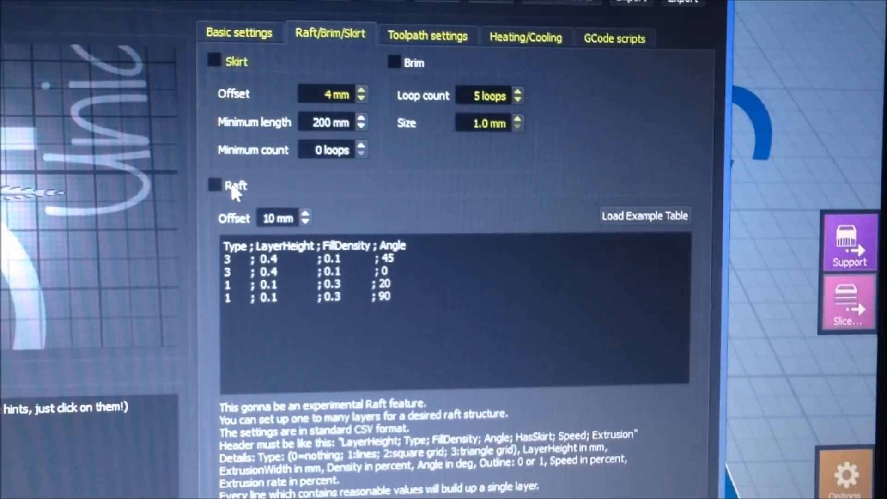
Step: Check toolpath speeds: 1st layer draw speed 30 mm/s and initial layer speed 70%
{"action": "left_click", "coordinate": [238, 33]}
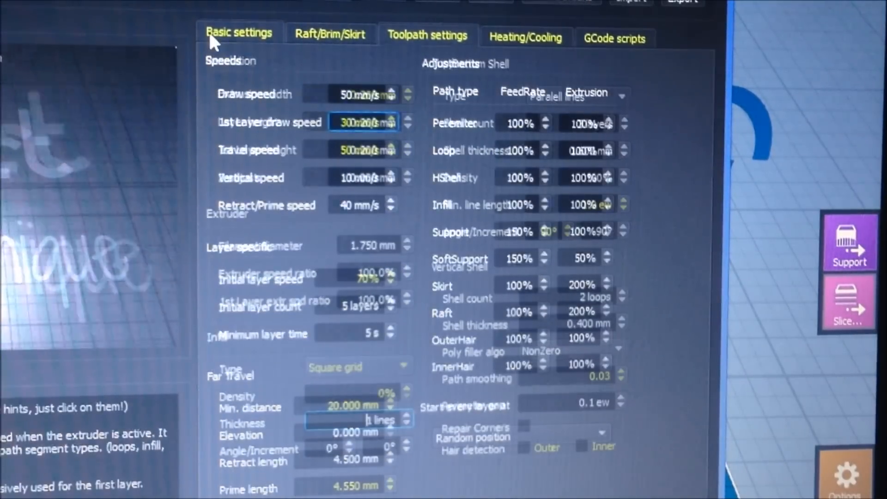
{"action": "left_click", "coordinate": [427, 35]}
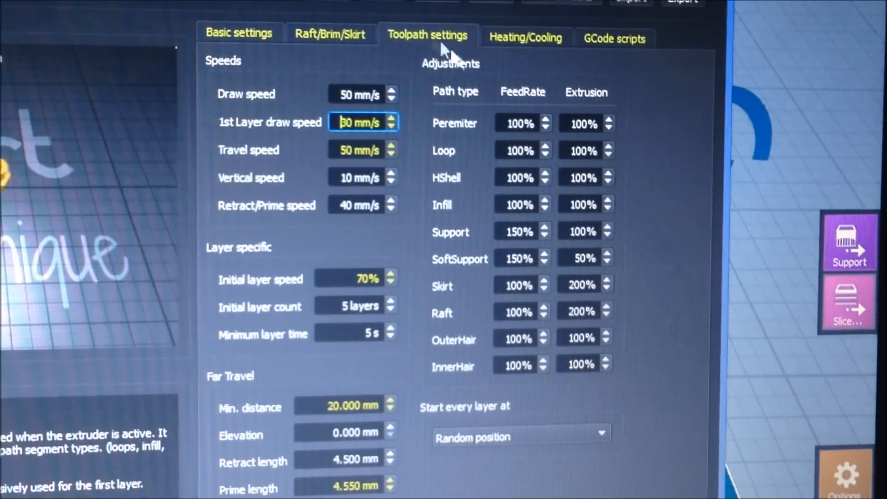
{"action": "left_click", "coordinate": [362, 94]}
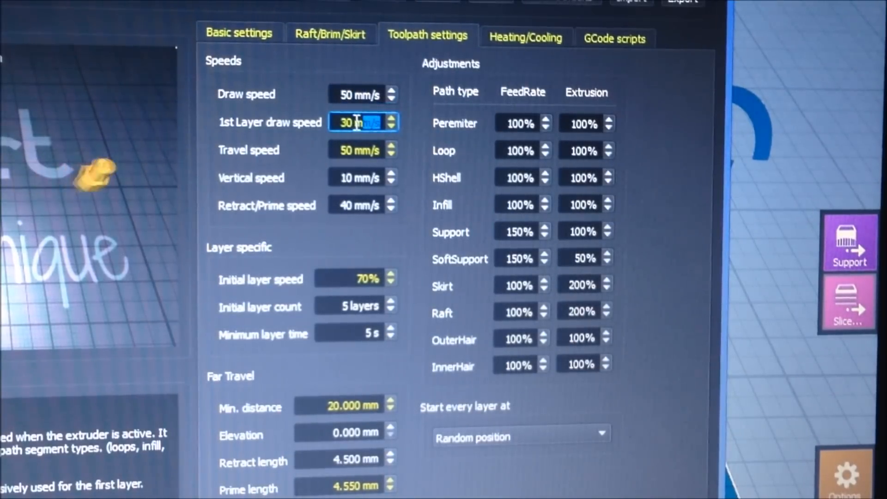
{"action": "left_click", "coordinate": [359, 150]}
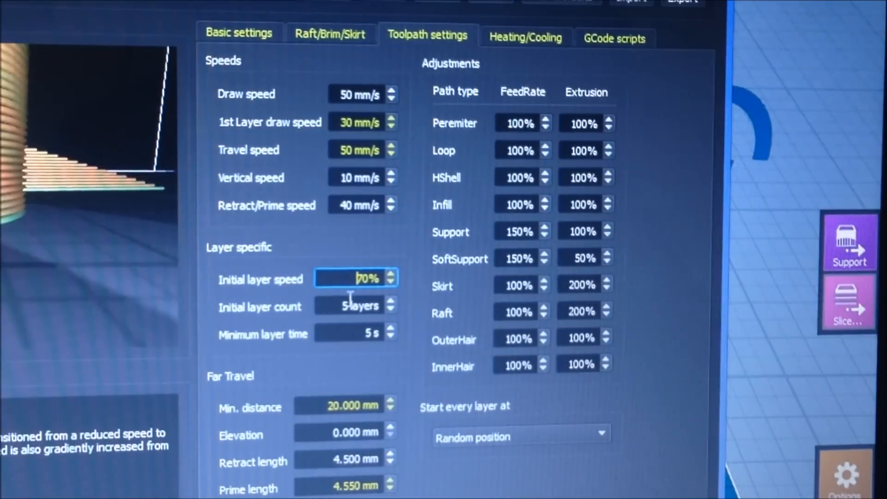
{"action": "mouse_move", "coordinate": [350, 424]}
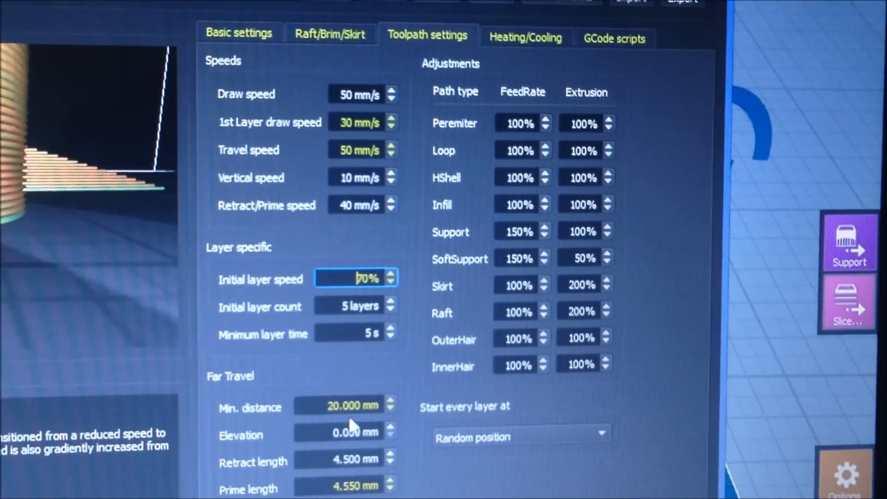
{"action": "left_click", "coordinate": [345, 431]}
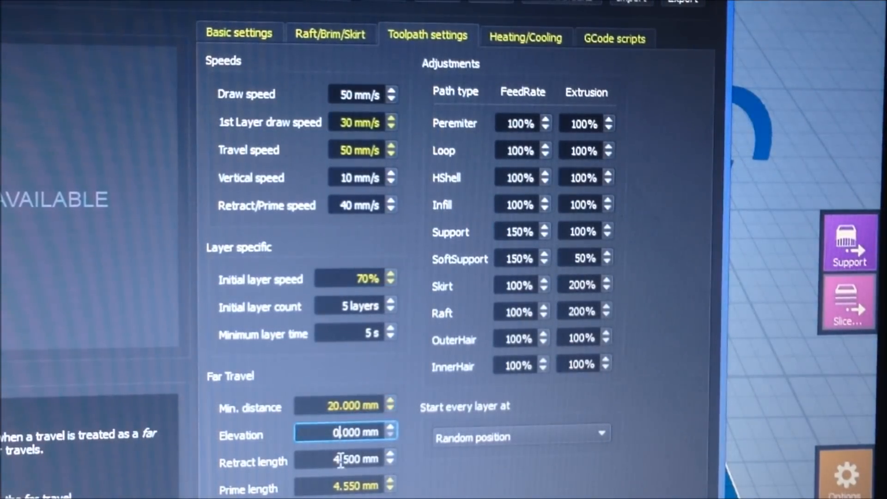
{"action": "left_click", "coordinate": [346, 484]}
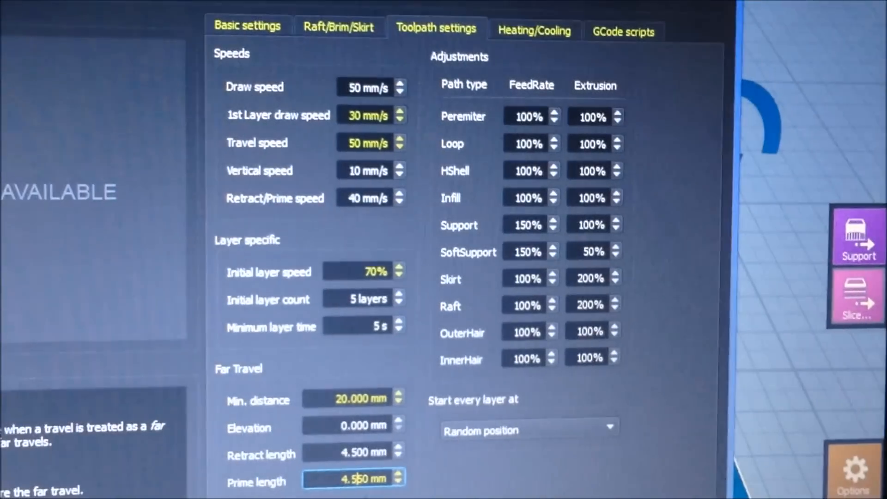
{"action": "scroll", "scroll_direction": "down", "scroll_amount": 3}
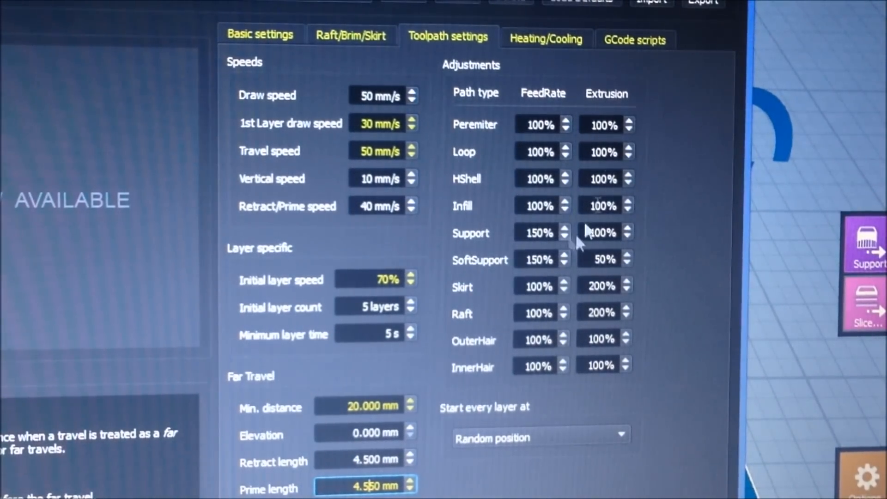
{"action": "left_click", "coordinate": [545, 38]}
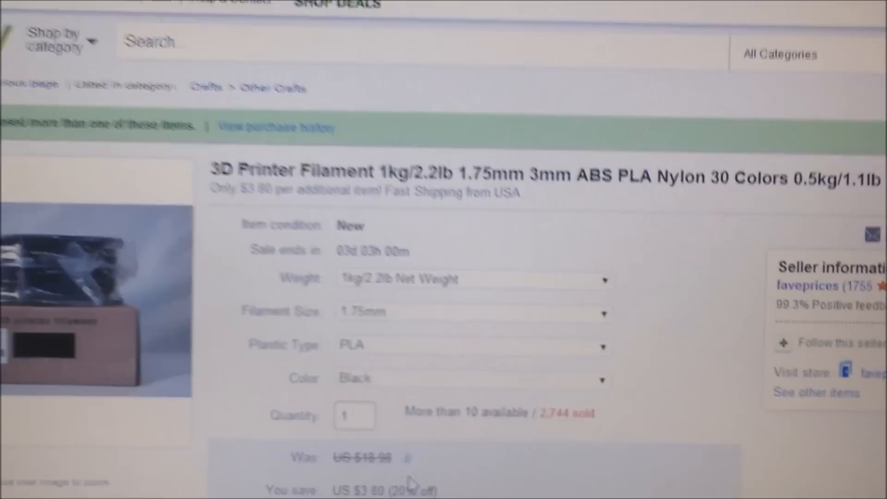
Step: Scroll through the eBay listing for 1kg 1.75mm black PLA filament
{"action": "scroll", "scroll_direction": "down", "scroll_amount": 3}
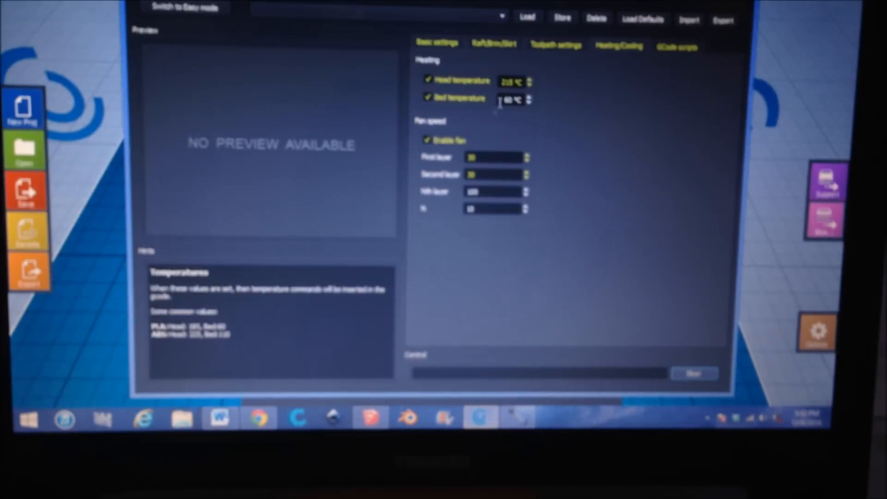
{"action": "mouse_move", "coordinate": [546, 96]}
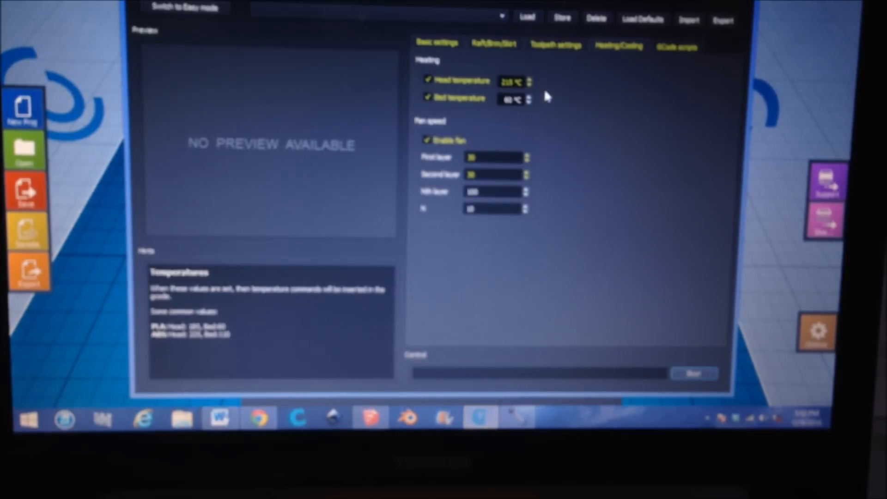
Step: Check the Heating/Cooling settings: head 215 °C, bed 60 °C, fan enabled
{"action": "left_click", "coordinate": [555, 44]}
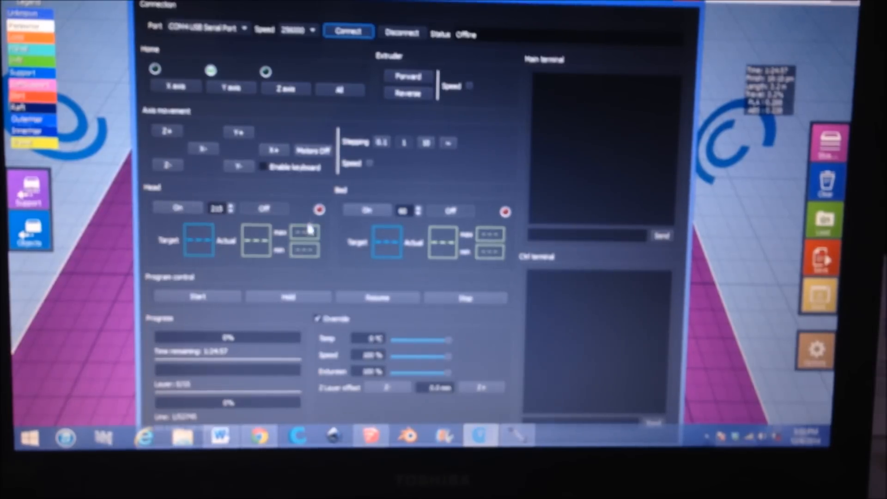
{"action": "mouse_move", "coordinate": [339, 360]}
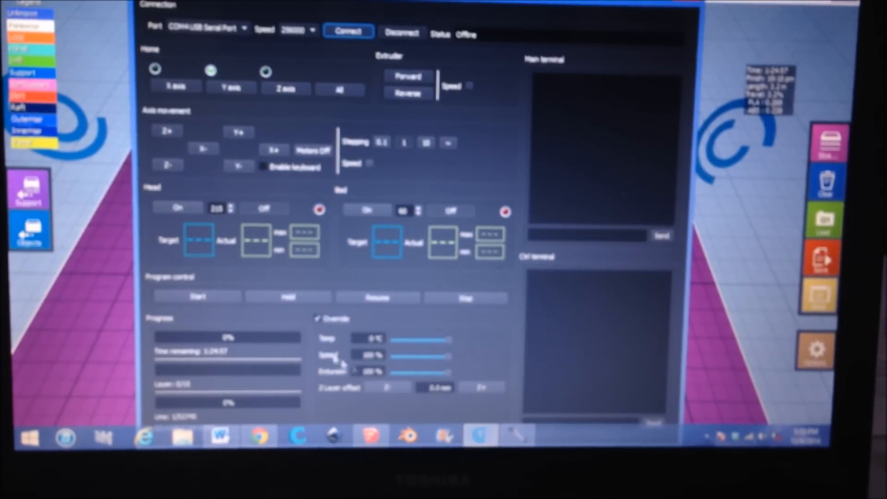